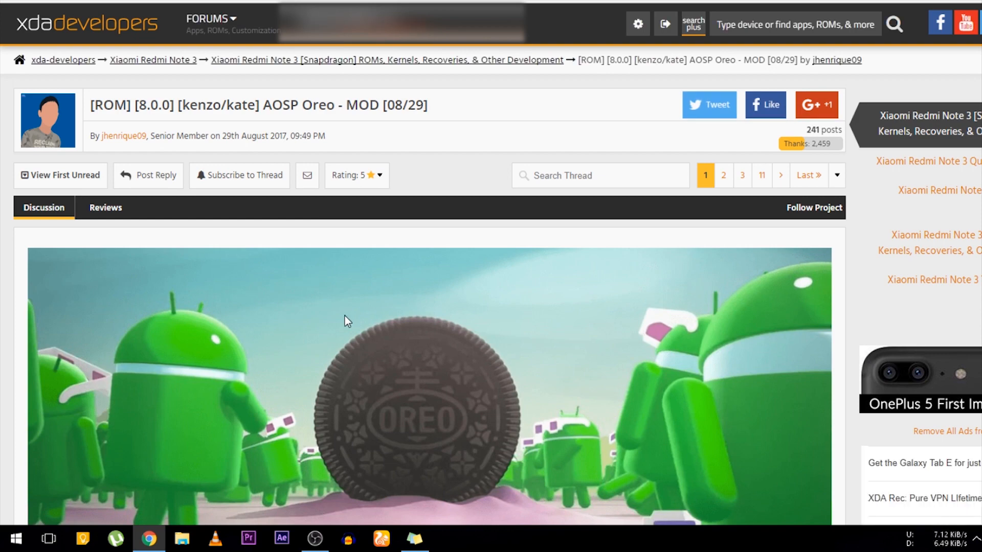
# - Advanced-wipe Dalvik/ART Cache, System, Data and Cache, then go Back to the TWRP main menu
pyautogui.scroll(-3)
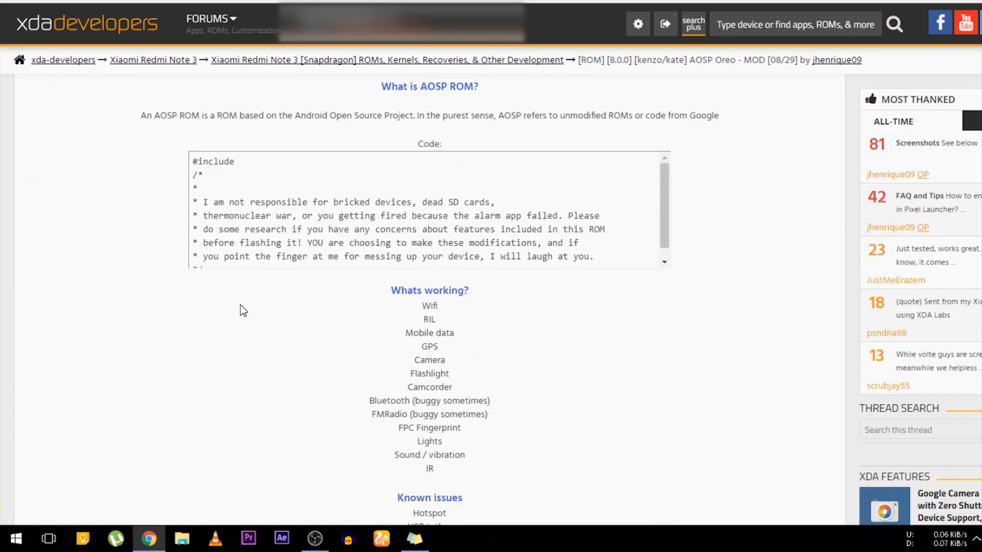
pyautogui.scroll(-3)
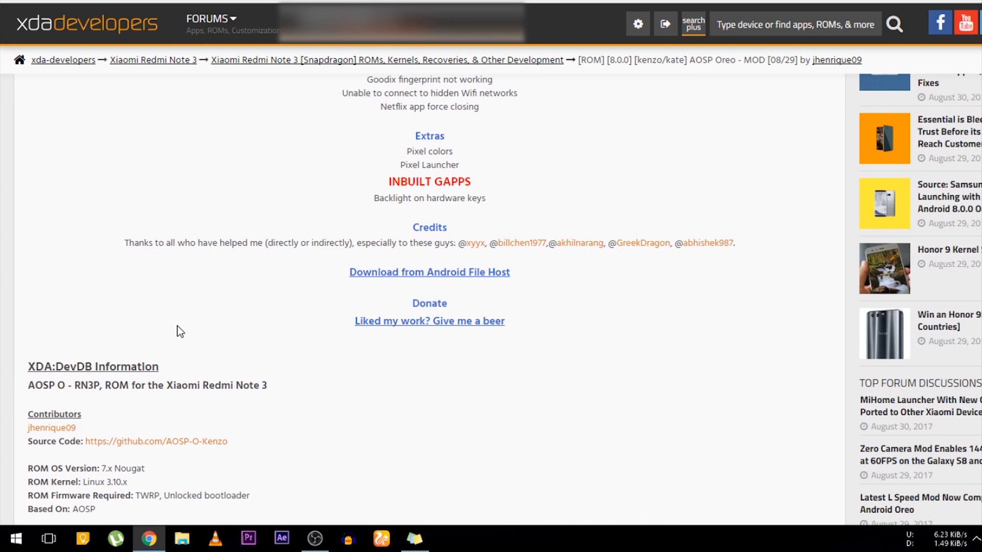
pyautogui.scroll(-3)
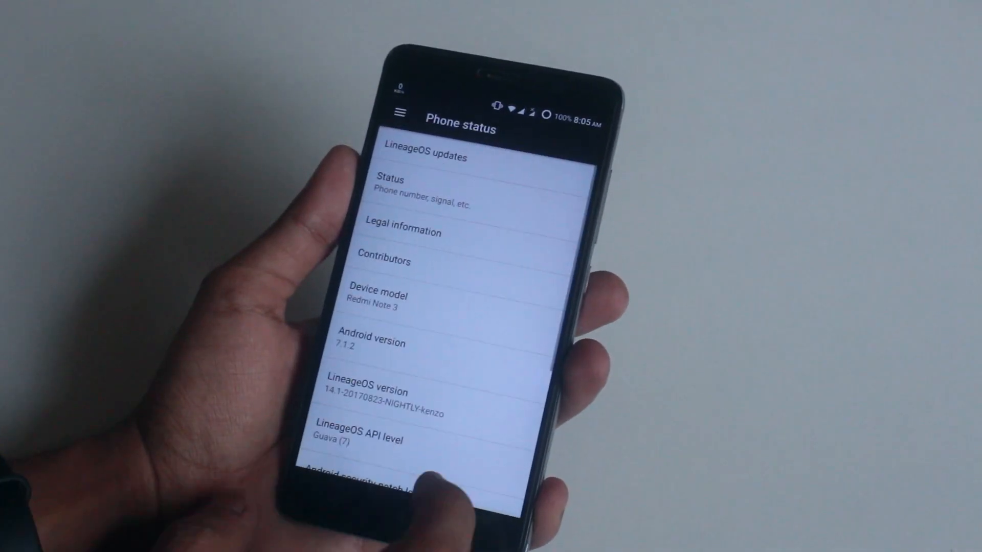
pyautogui.scroll(-3)
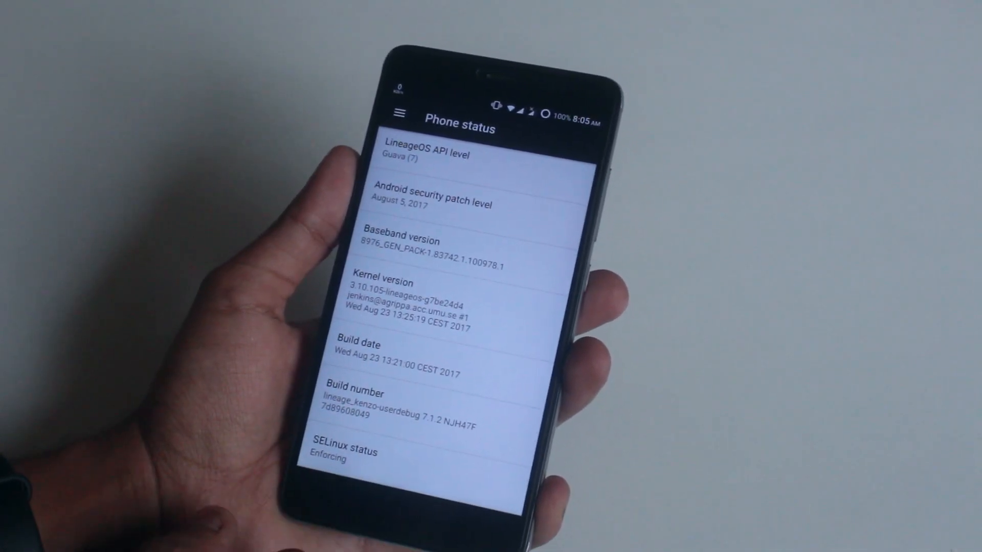
pyautogui.scroll(-3)
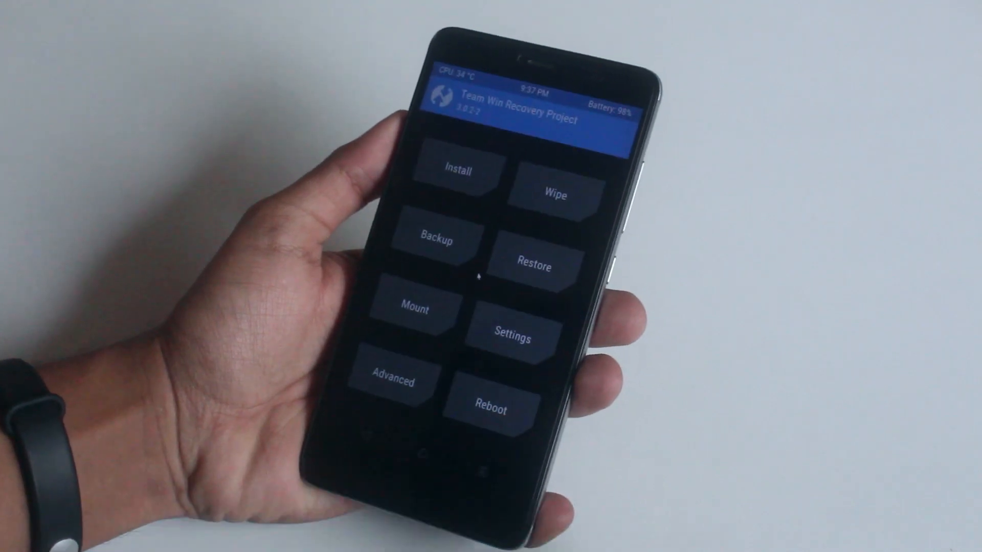
pyautogui.click(554, 195)
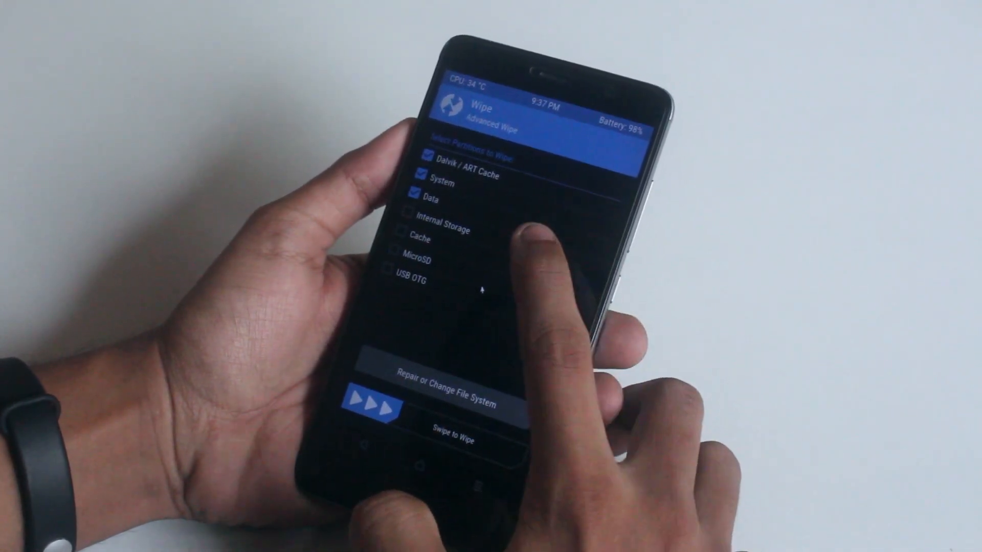
pyautogui.click(397, 232)
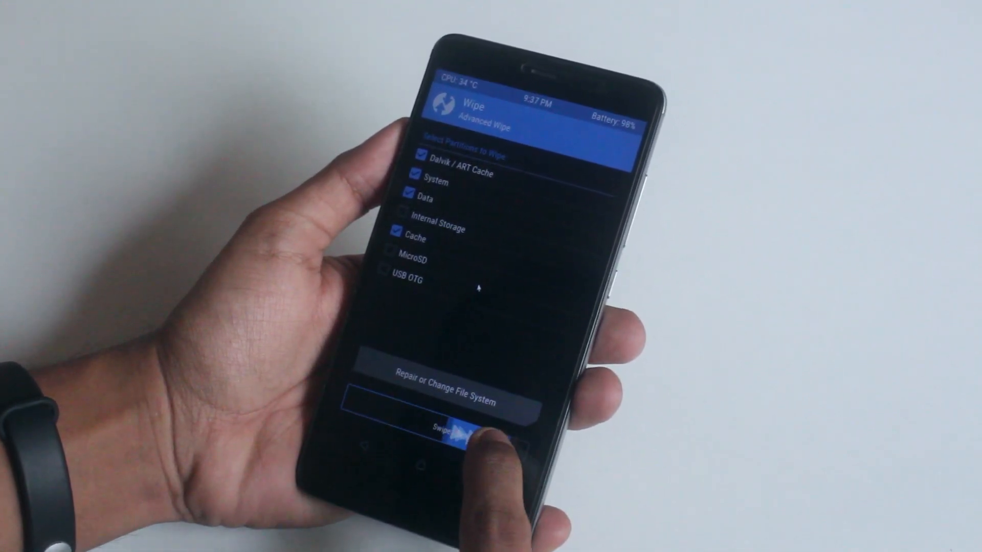
pyautogui.moveTo(445, 429); pyautogui.dragTo(520, 430)
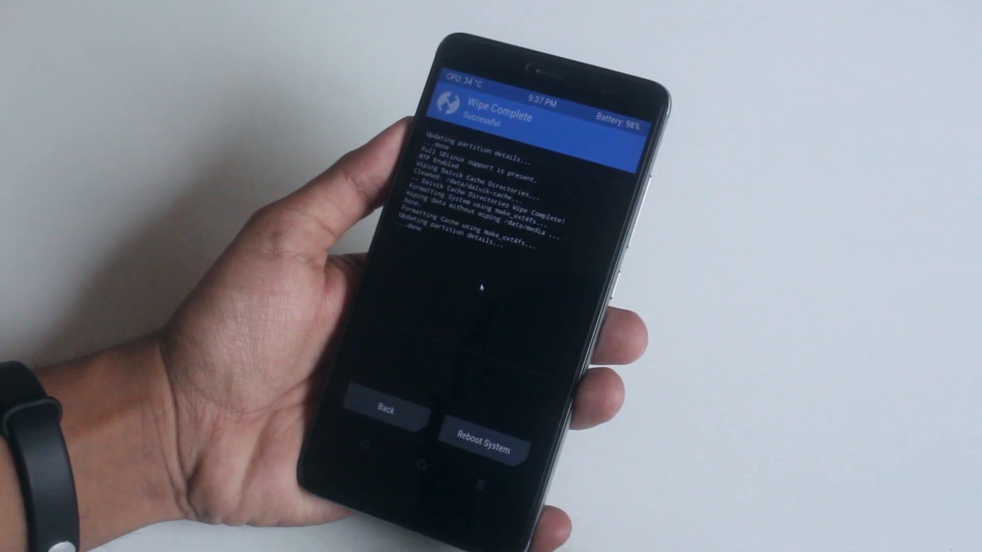
pyautogui.click(385, 413)
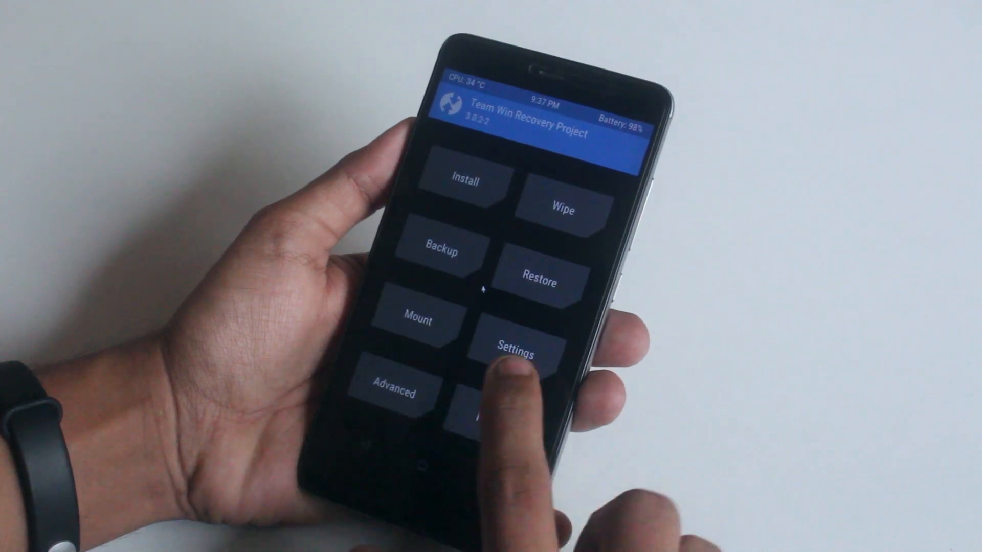
# - Choose aosp_kenzo-8.0.0-20170829-mod.zip from the Install file list for flashing
pyautogui.click(463, 182)
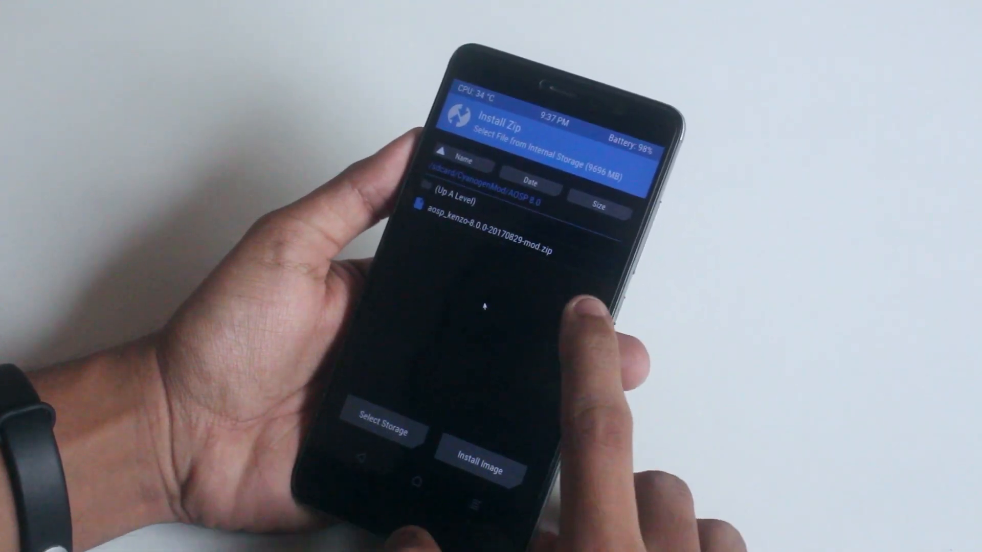
pyautogui.click(489, 244)
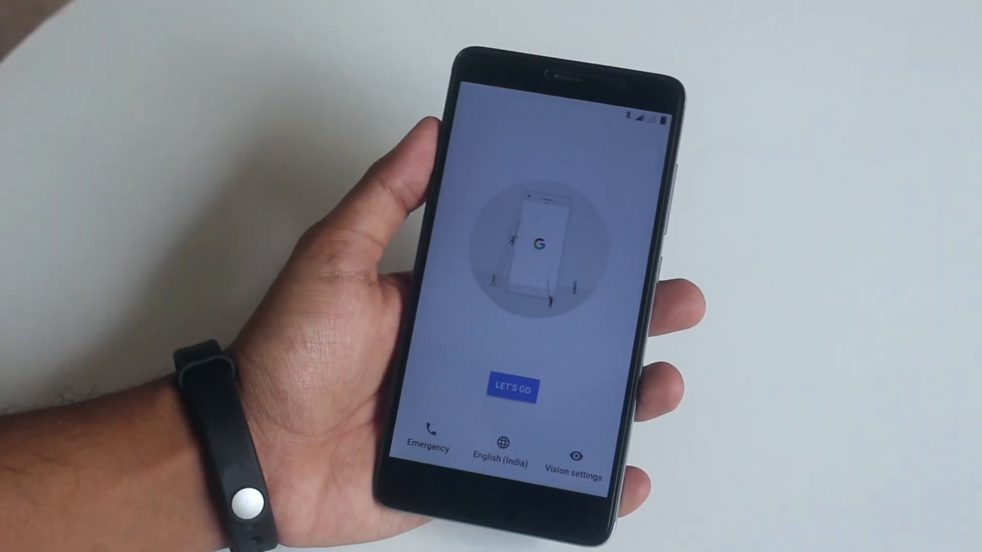
# - Pick English (United States), start setup with LET'S GO, and get past the Google Assistant introduction
pyautogui.click(502, 451)
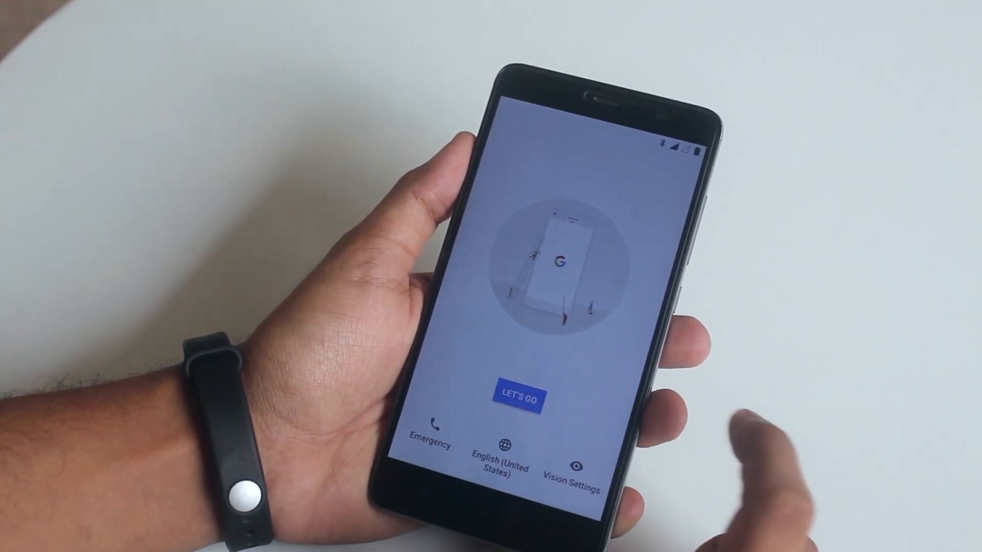
pyautogui.click(519, 398)
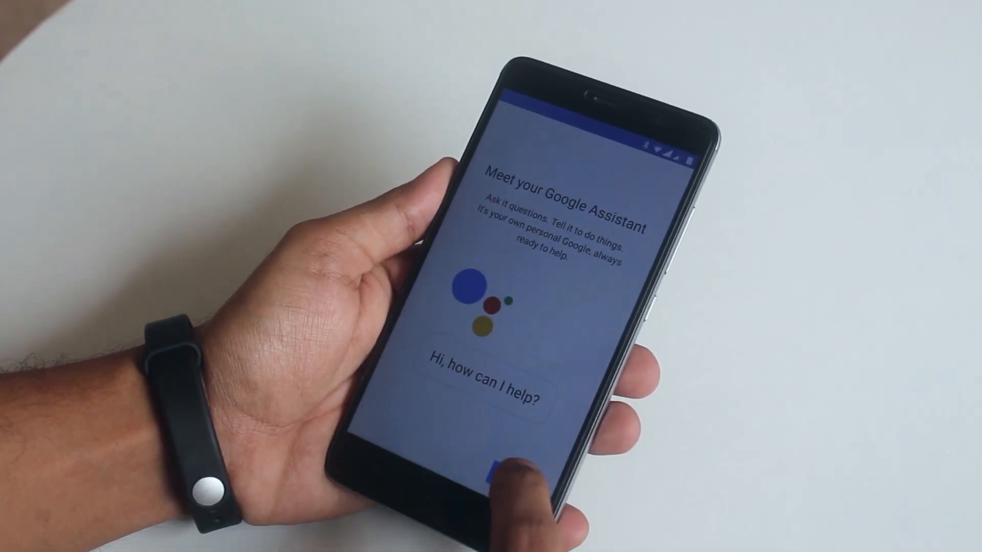
pyautogui.click(495, 466)
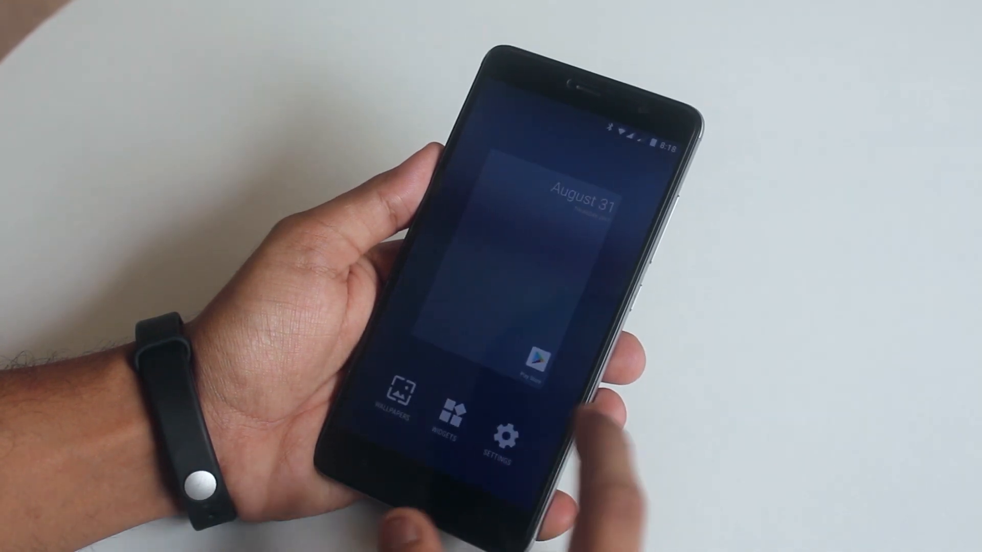
# - Leave the home screen edit view and reach full Settings from the quick settings gear
pyautogui.click(497, 432)
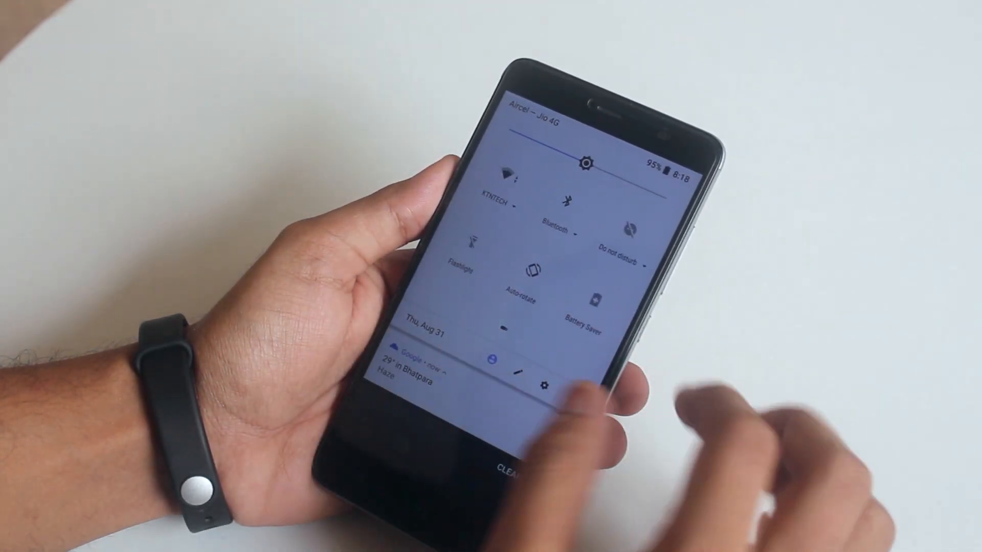
pyautogui.click(533, 270)
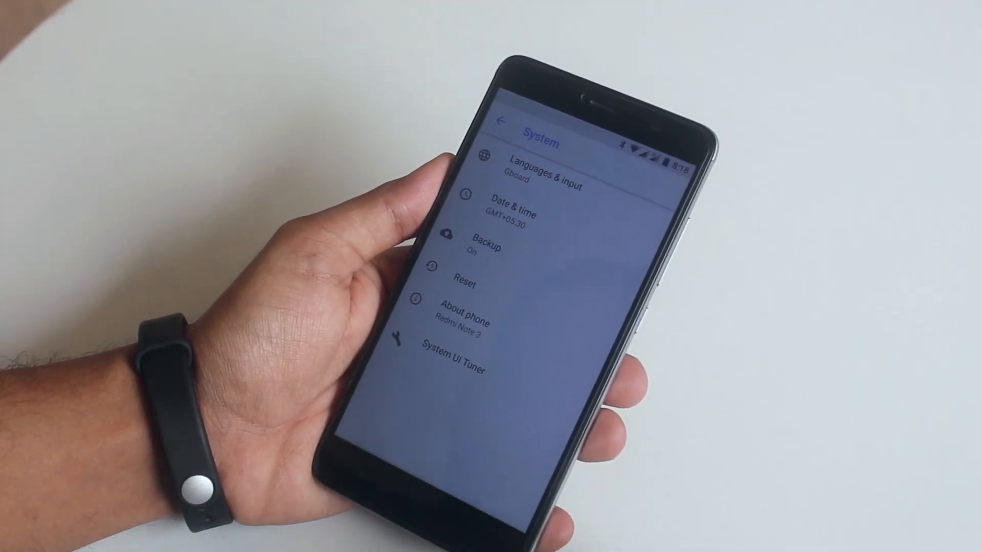
# - Select About phone under Settings > System
pyautogui.click(467, 317)
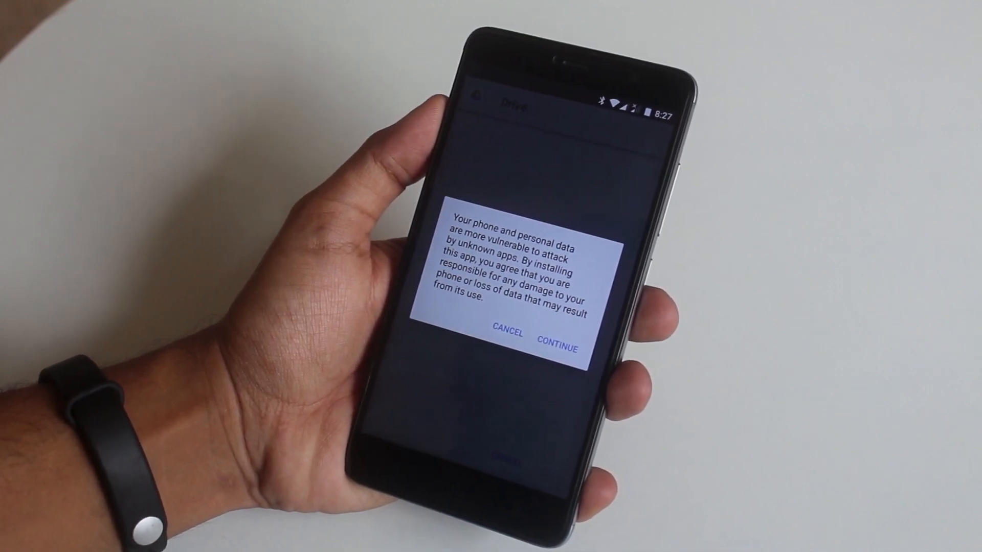
# - Accept the unknown-apps warning with CONTINUE and install the app from Drive
pyautogui.click(557, 331)
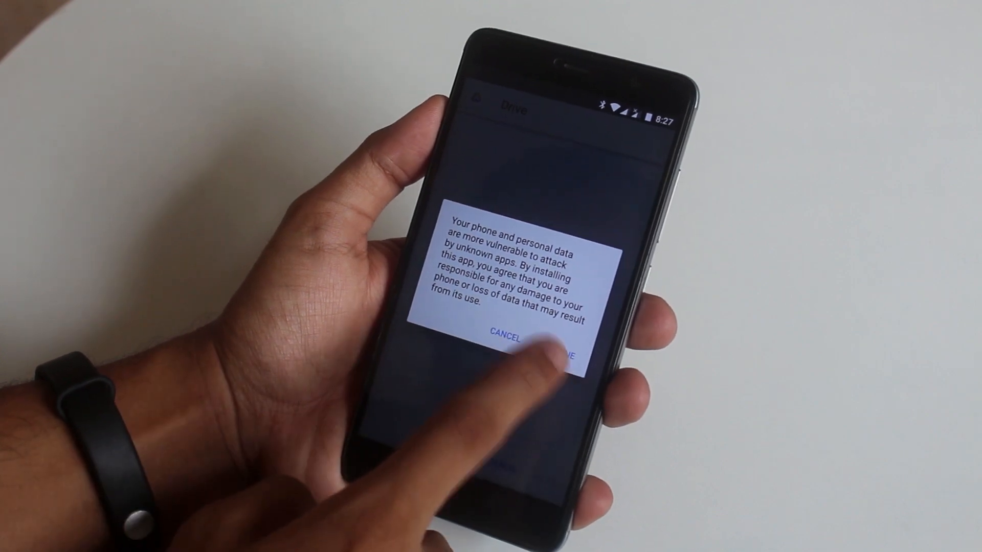
pyautogui.click(558, 338)
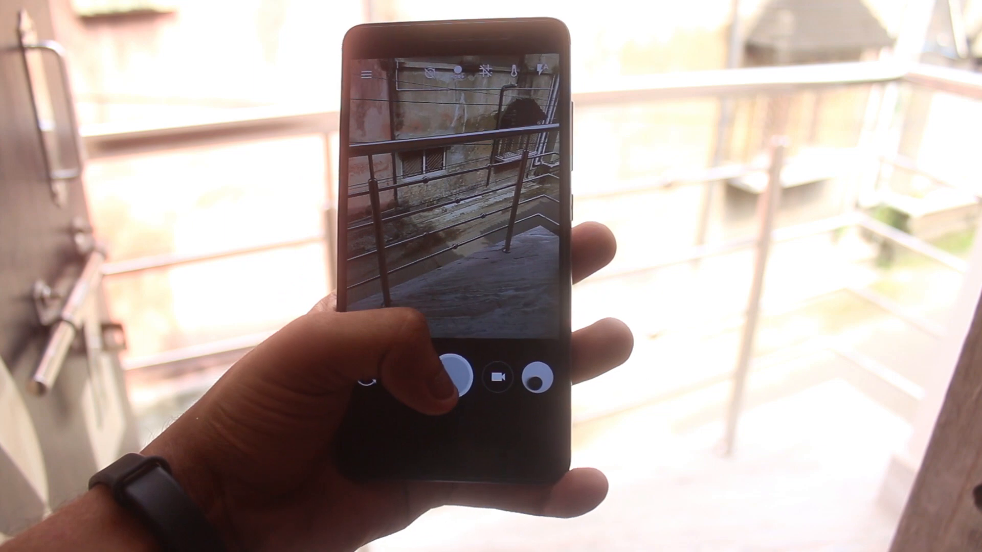
# - Capture a photo of the stairway railing with the shutter button
pyautogui.click(359, 362)
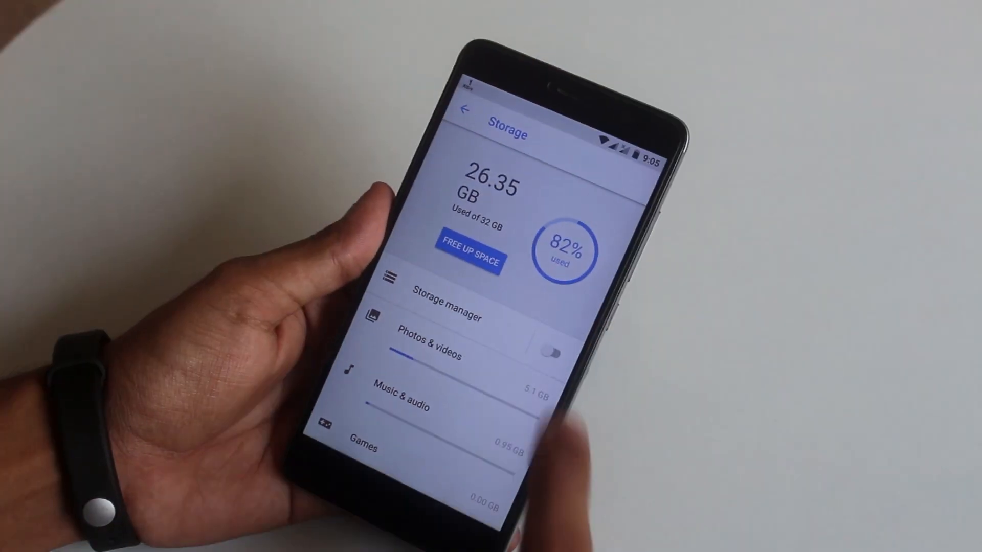
# - Switch Storage manager on, confirm its notice, switch it off, and return to the settings list
pyautogui.click(550, 352)
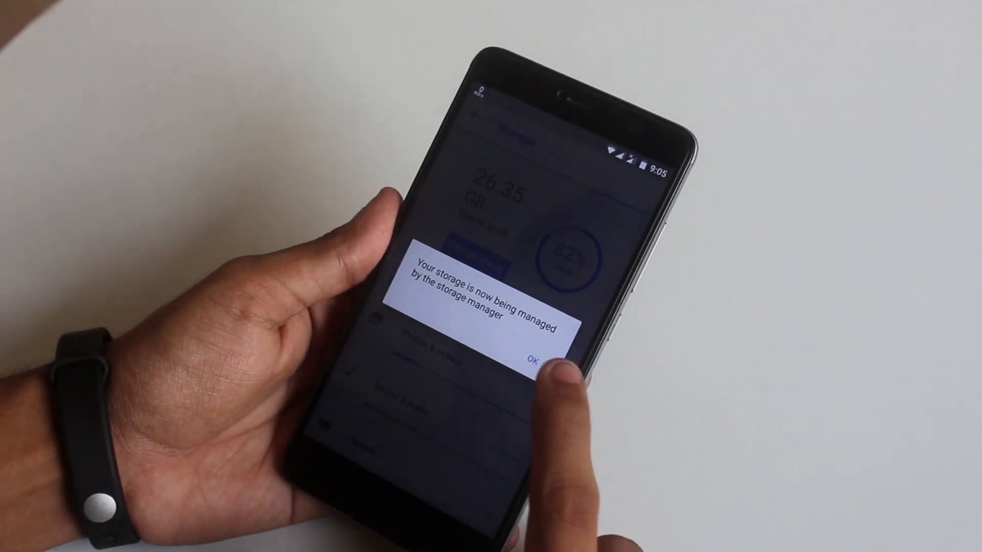
pyautogui.click(533, 360)
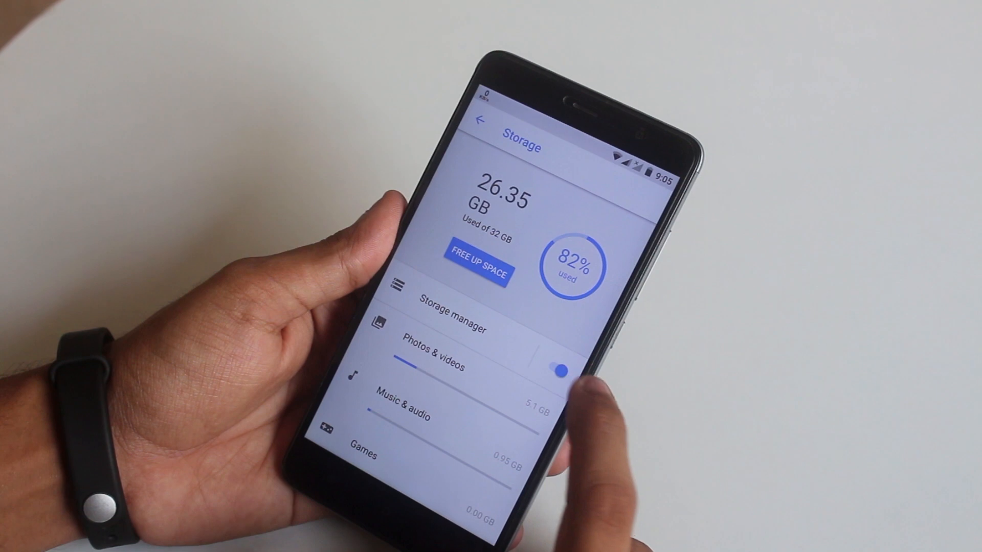
pyautogui.click(554, 372)
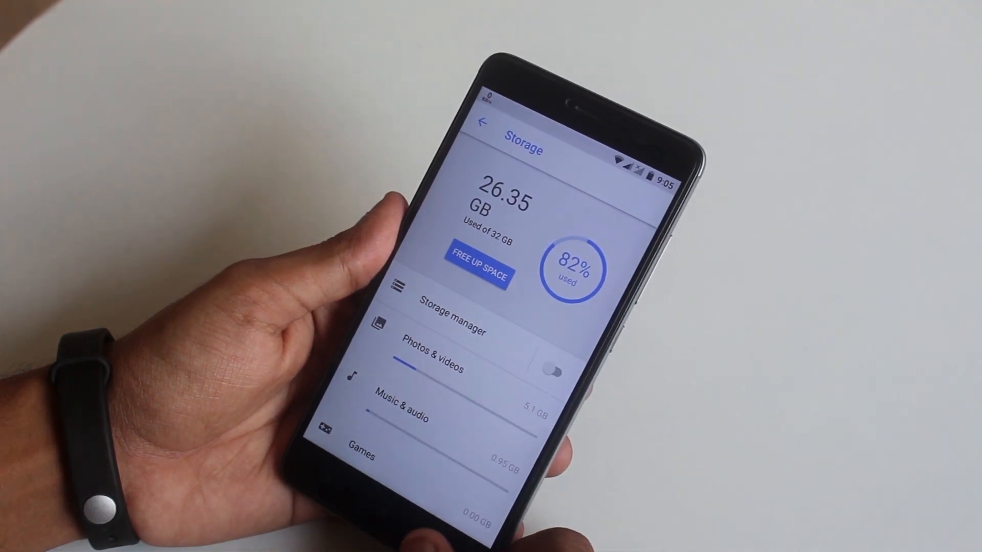
pyautogui.click(481, 123)
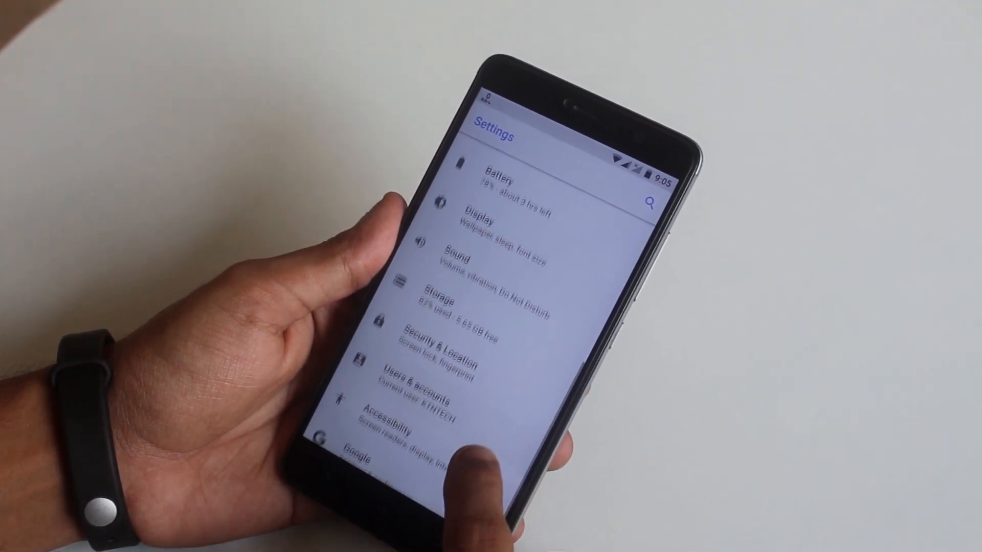